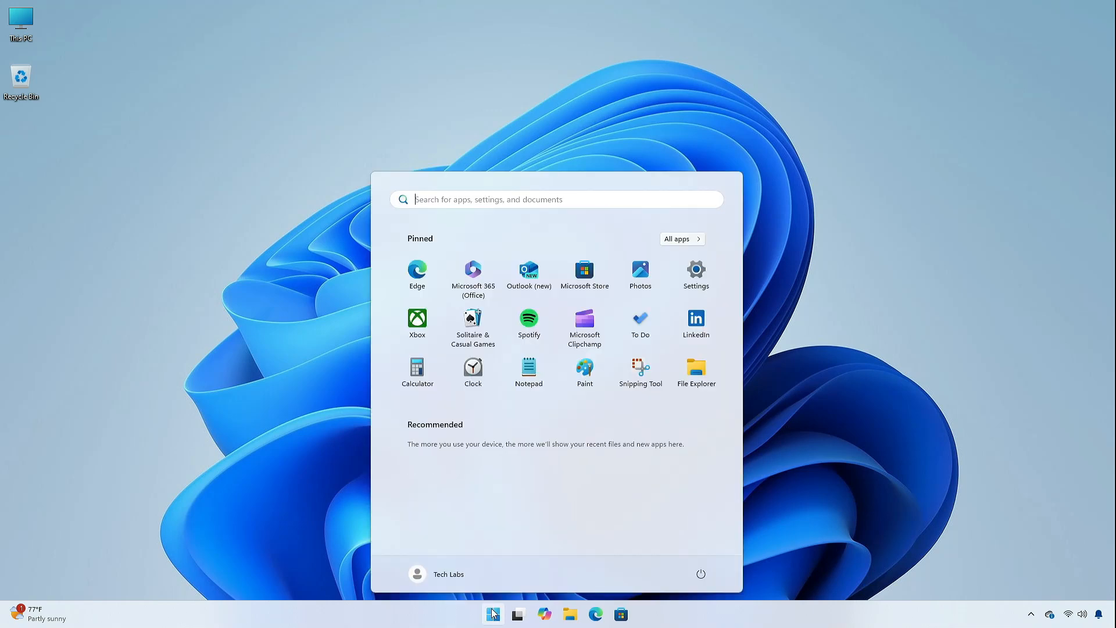
# Step: Reach System > About, showing Windows 11 Pro 23H2 build 22635.4005 and device specs
pyautogui.click(695, 270)
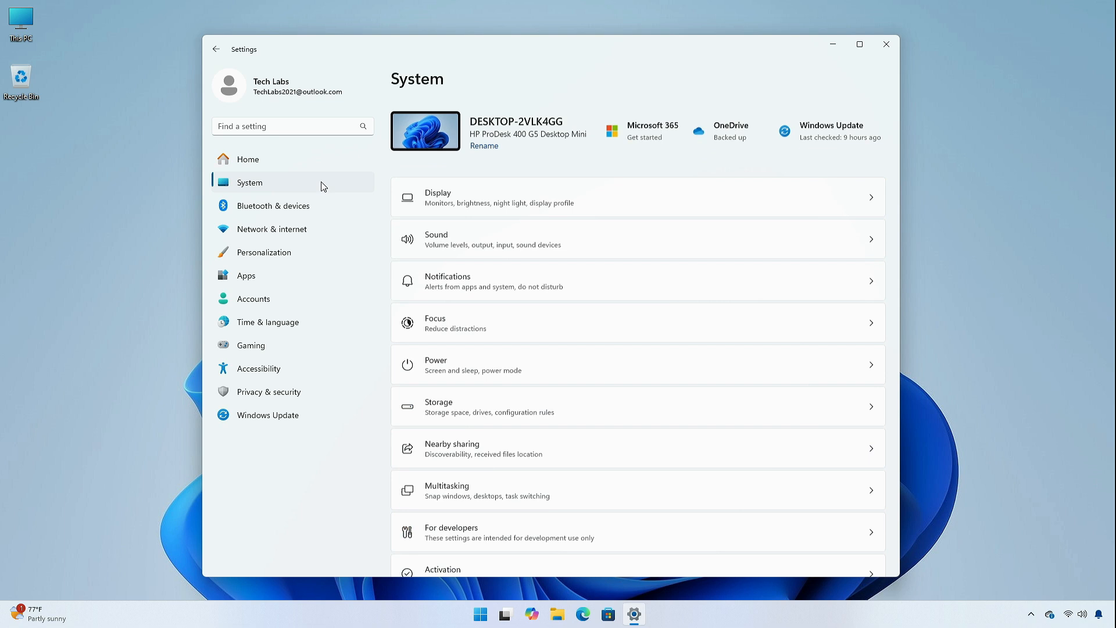
pyautogui.scroll(-3)
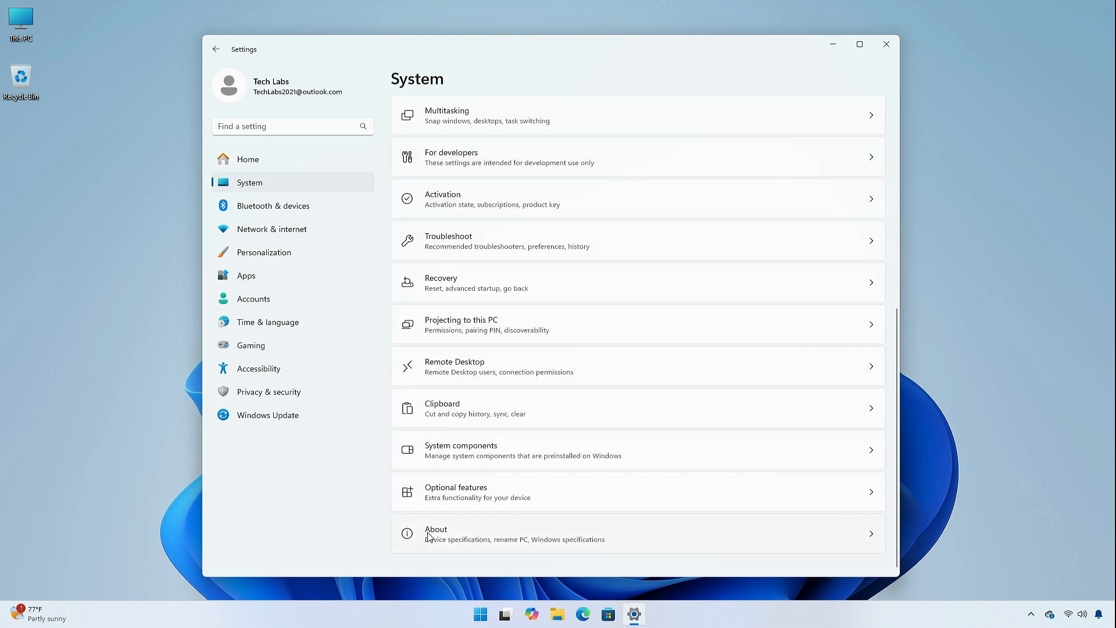
pyautogui.click(437, 534)
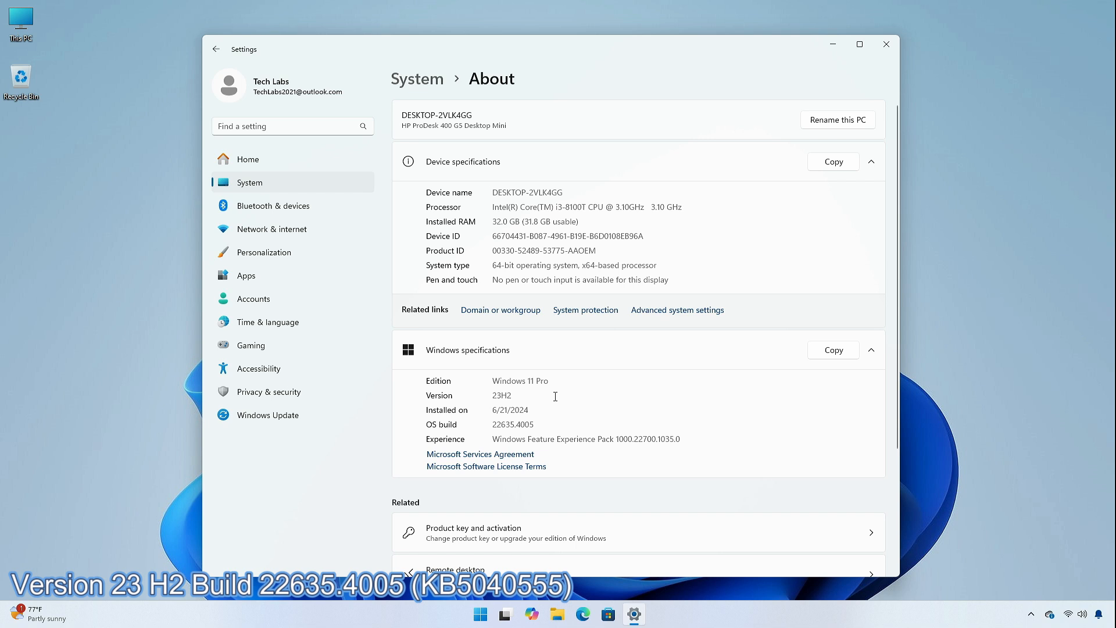
pyautogui.doubleClick(512, 424)
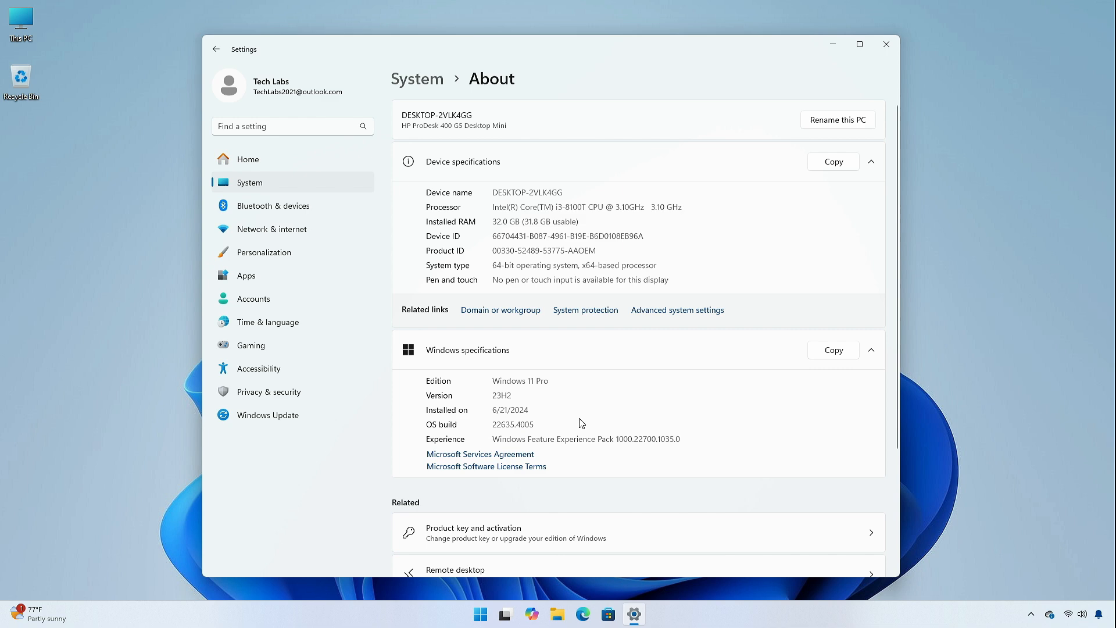
pyautogui.moveTo(886, 44)
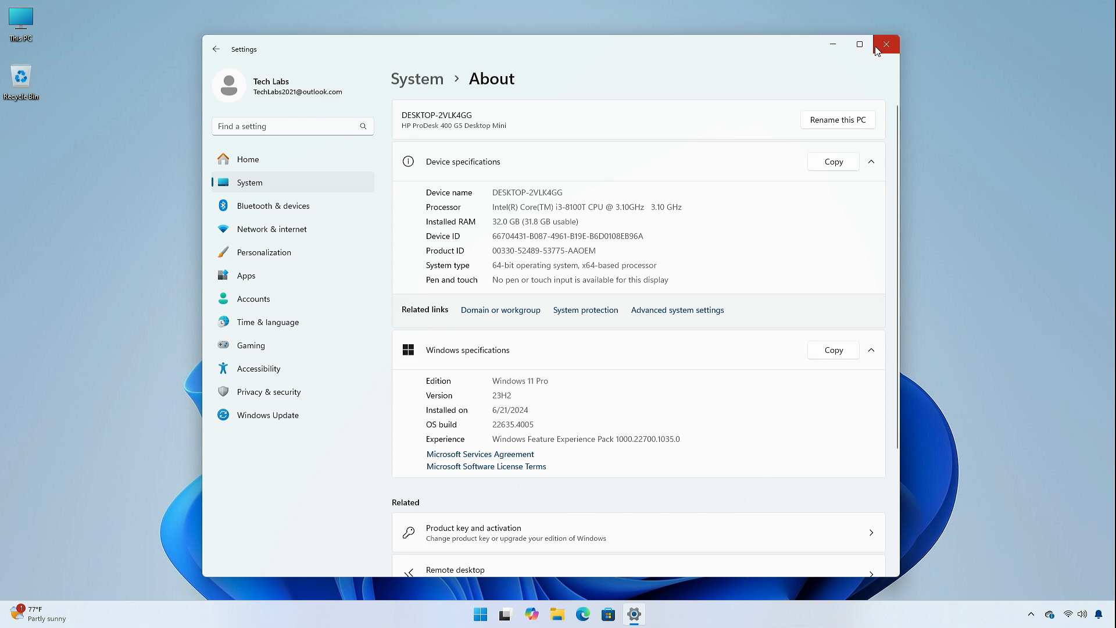
# Step: Dismiss Settings and bring up File Explorer on its Home page
pyautogui.click(887, 45)
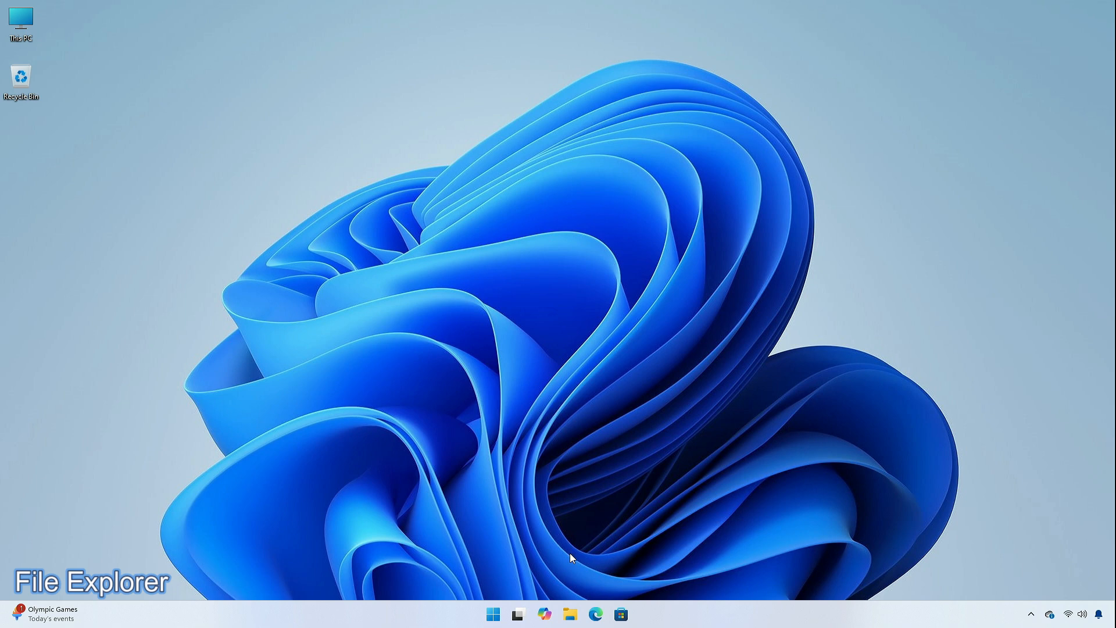
pyautogui.click(570, 614)
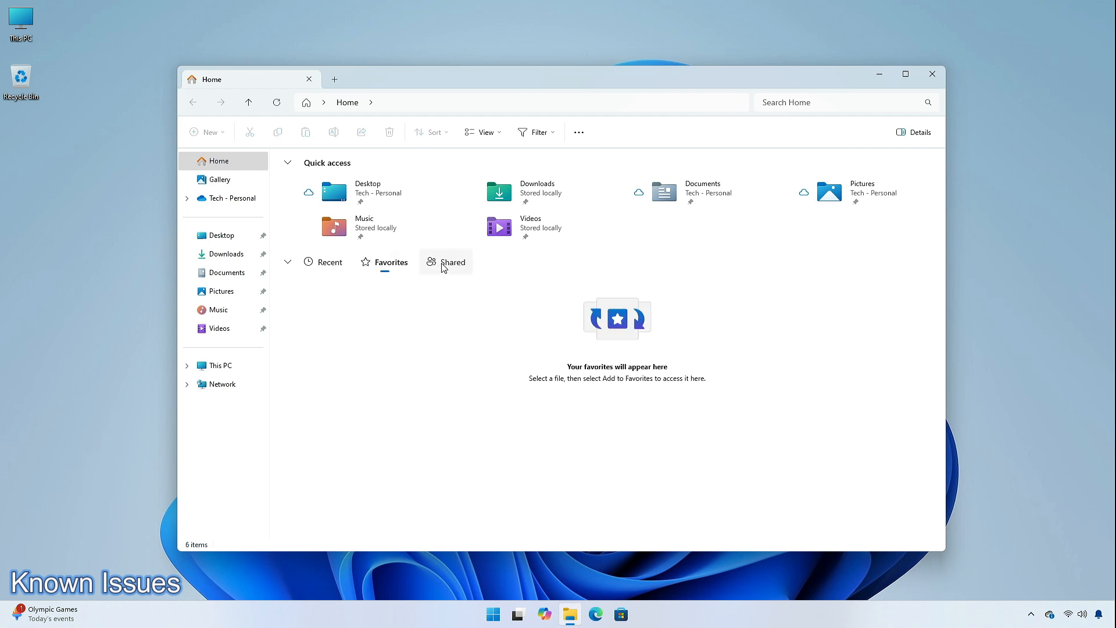
# Step: Show the empty Shared list on Home and bring up the emoji panel scrolled to Kaomoji
pyautogui.click(447, 263)
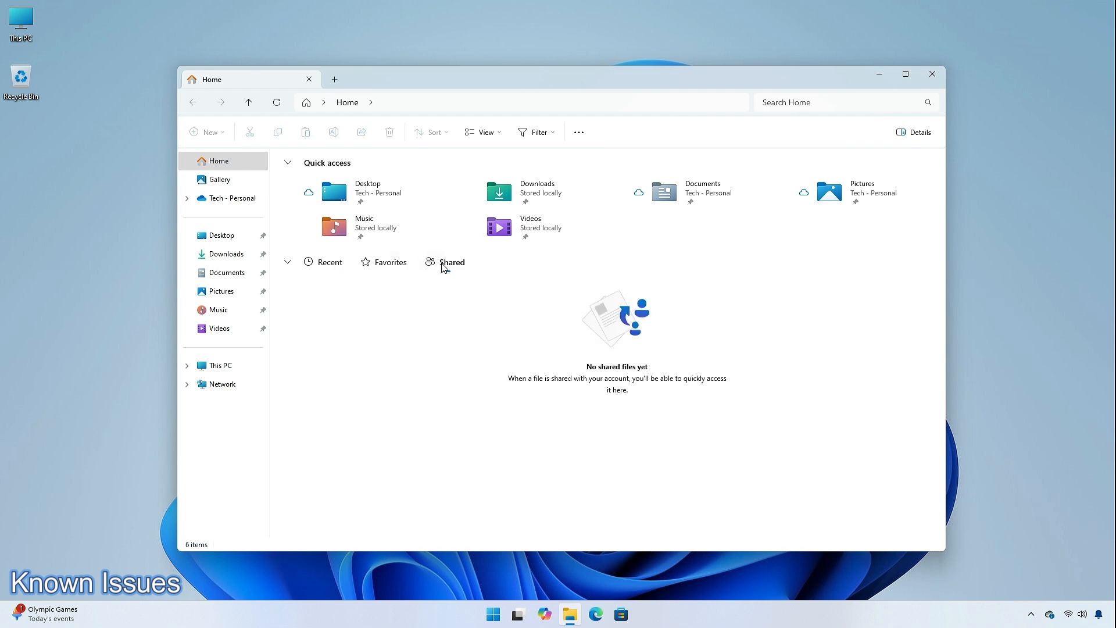
pyautogui.click(451, 262)
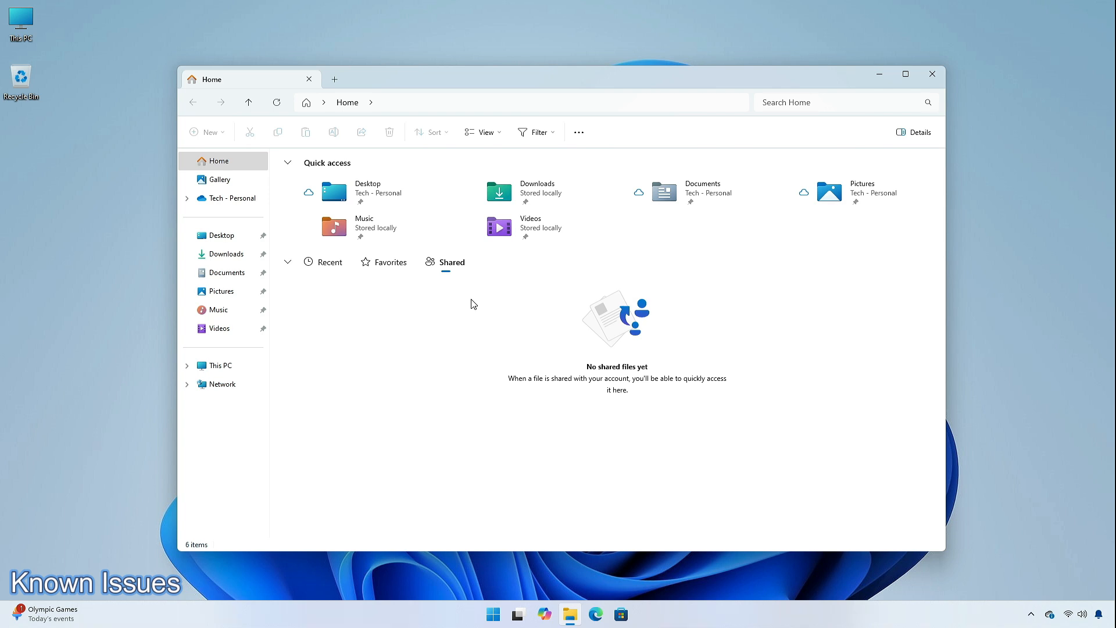
pyautogui.click(824, 102)
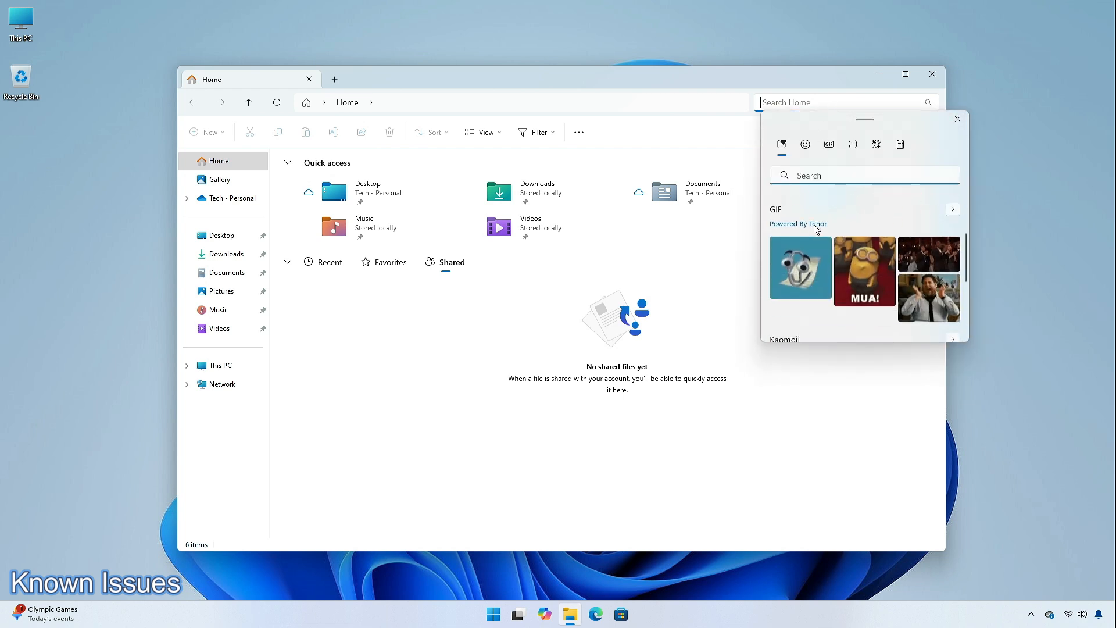
pyautogui.scroll(-3)
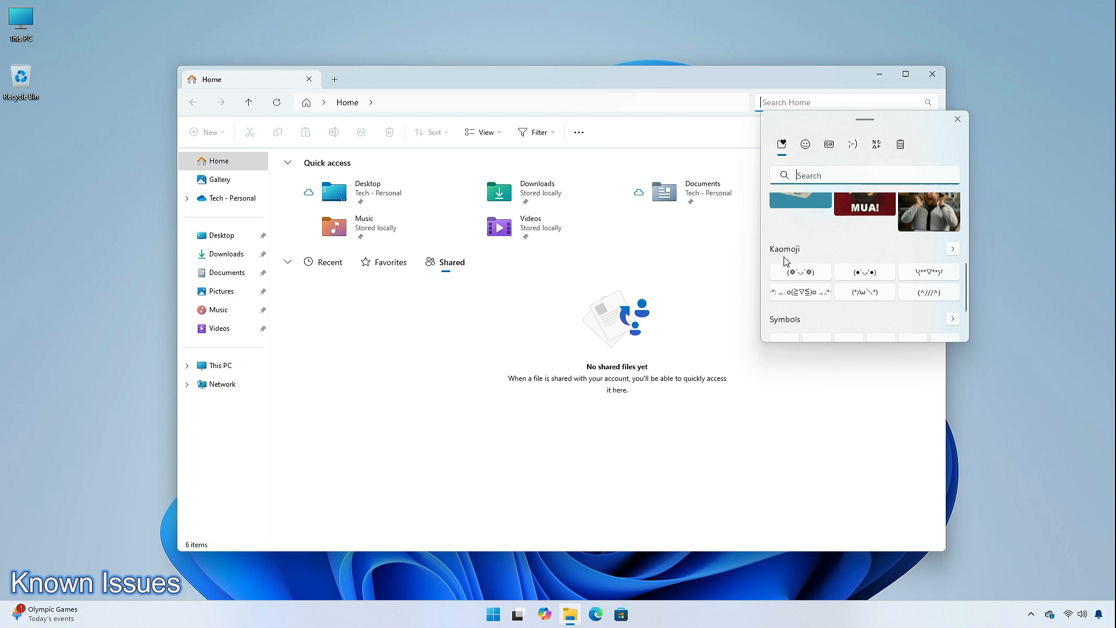